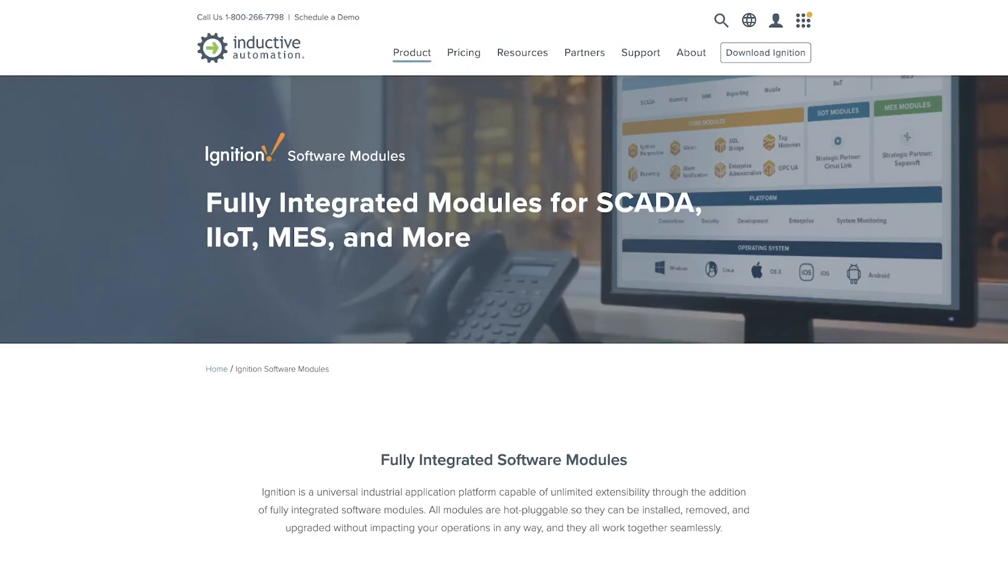
- Launch the Designer from the gateway and log in to the University project
{"action": "scroll", "scroll_direction": "down", "scroll_amount": 3}
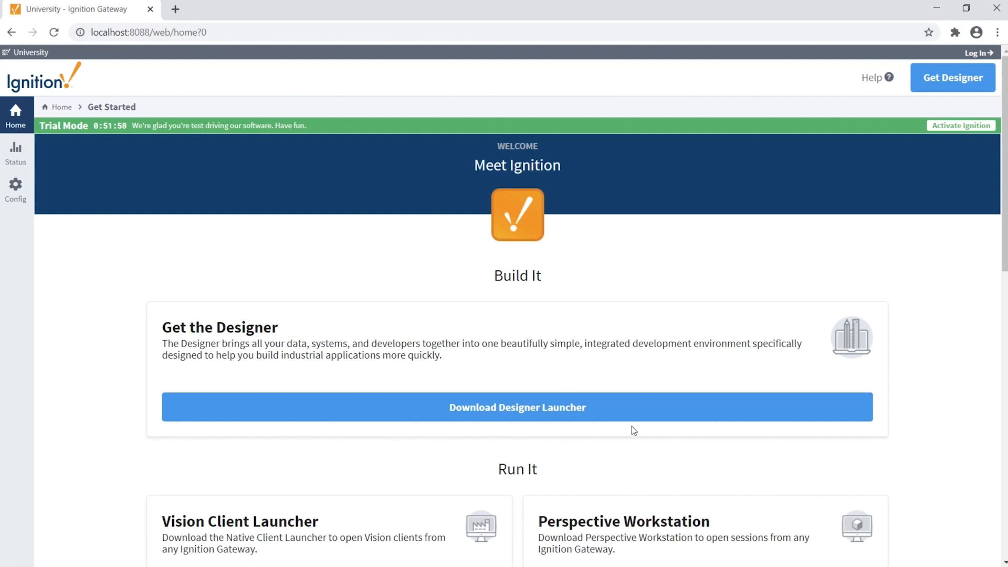
{"action": "left_click", "coordinate": [517, 407]}
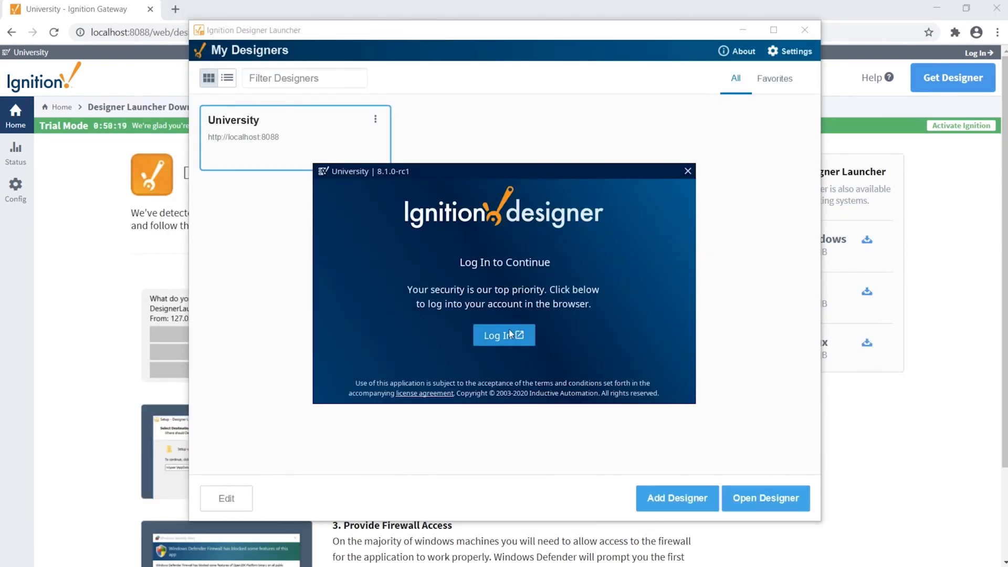
{"action": "left_click", "coordinate": [504, 335]}
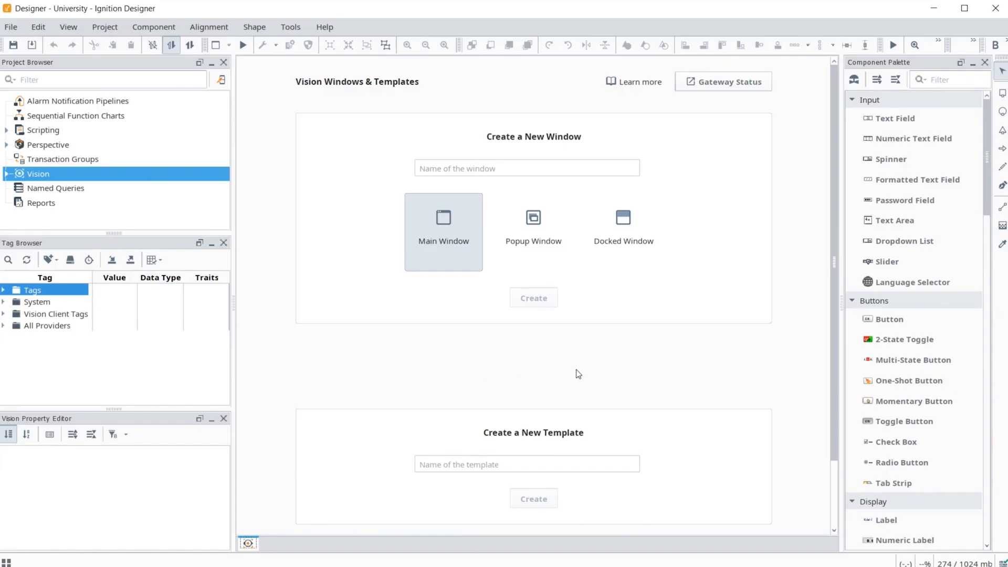